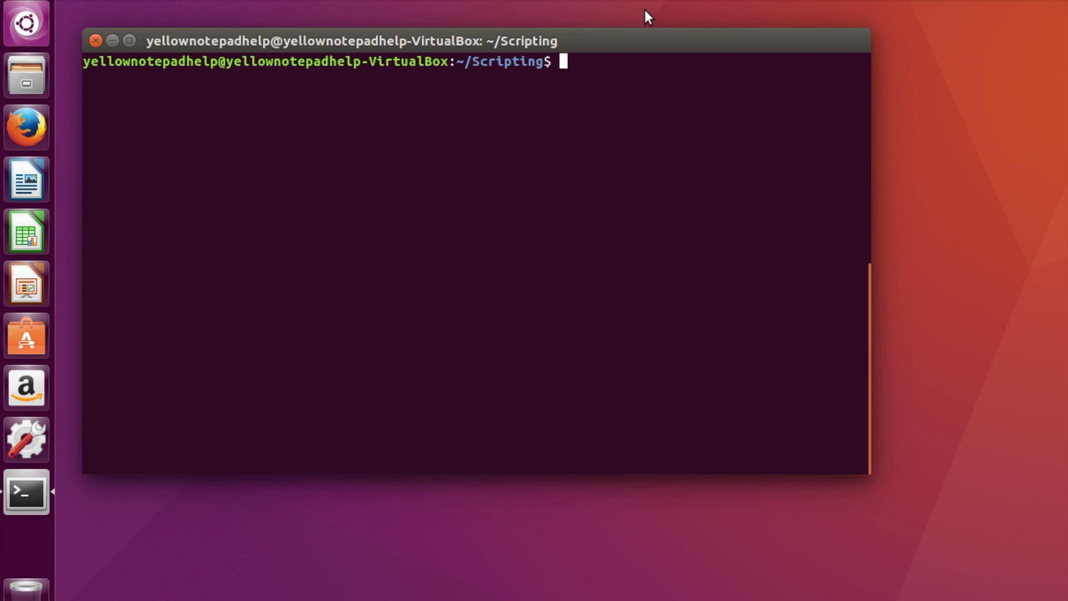
List the Scripting folder with ls -l and show yellowfile's contents with cat
{"action": "type", "text": "cat"}
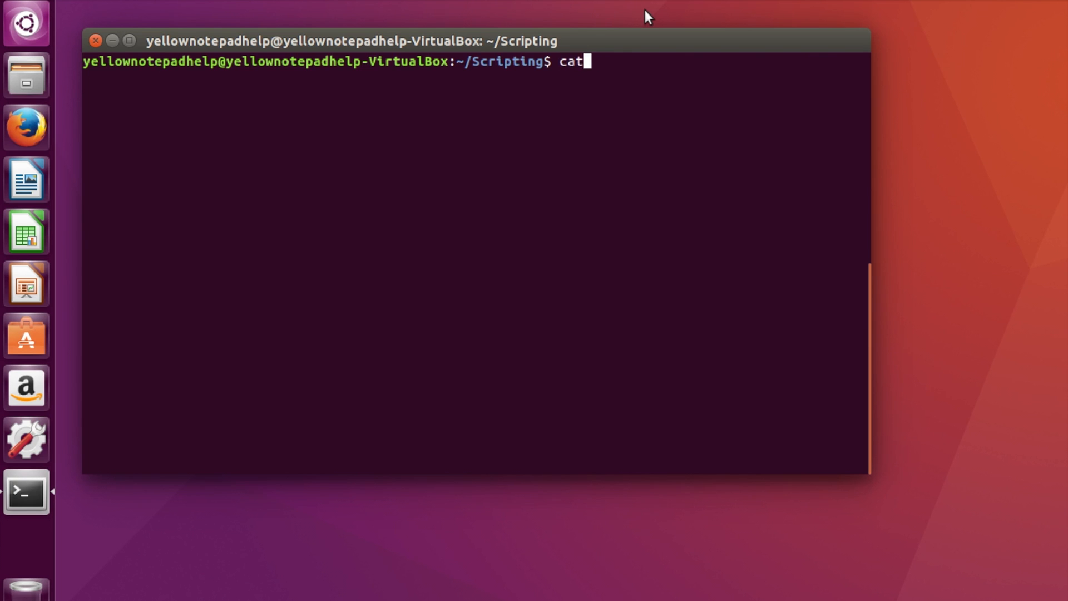
{"action": "type", "text": "ls -l"}
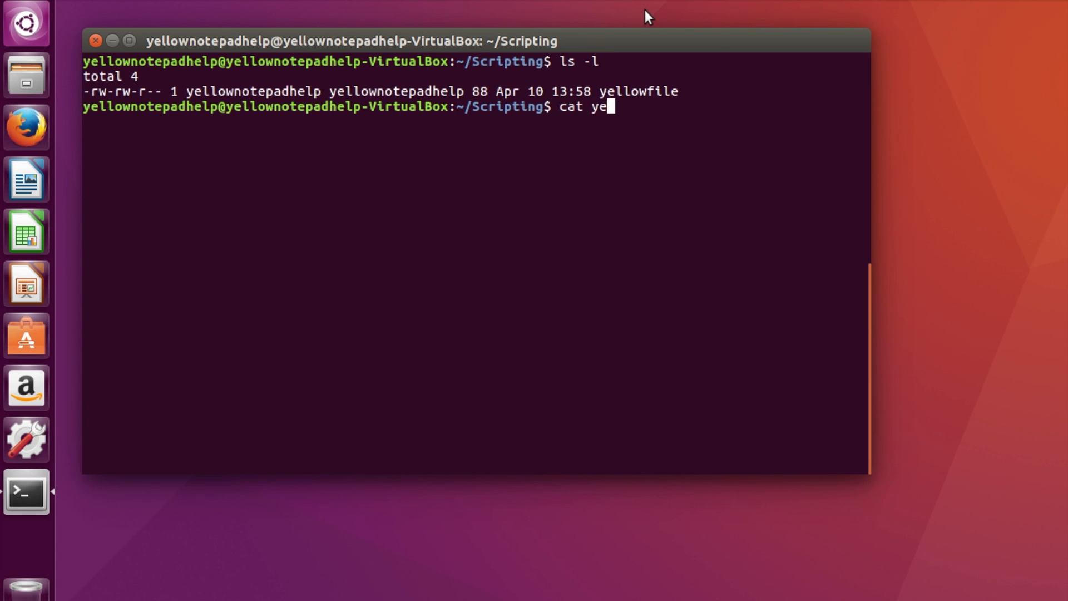
{"action": "key", "text": "Return"}
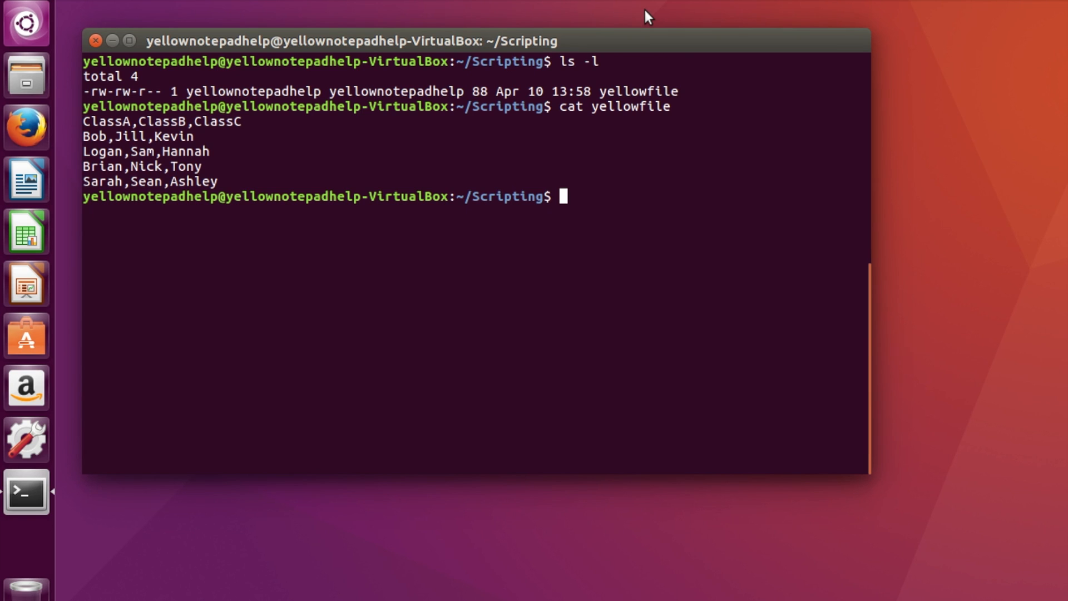
Print the first character of every yellowfile line with cut -c1, after cancelling a run with no file
{"action": "type", "text": "cu"}
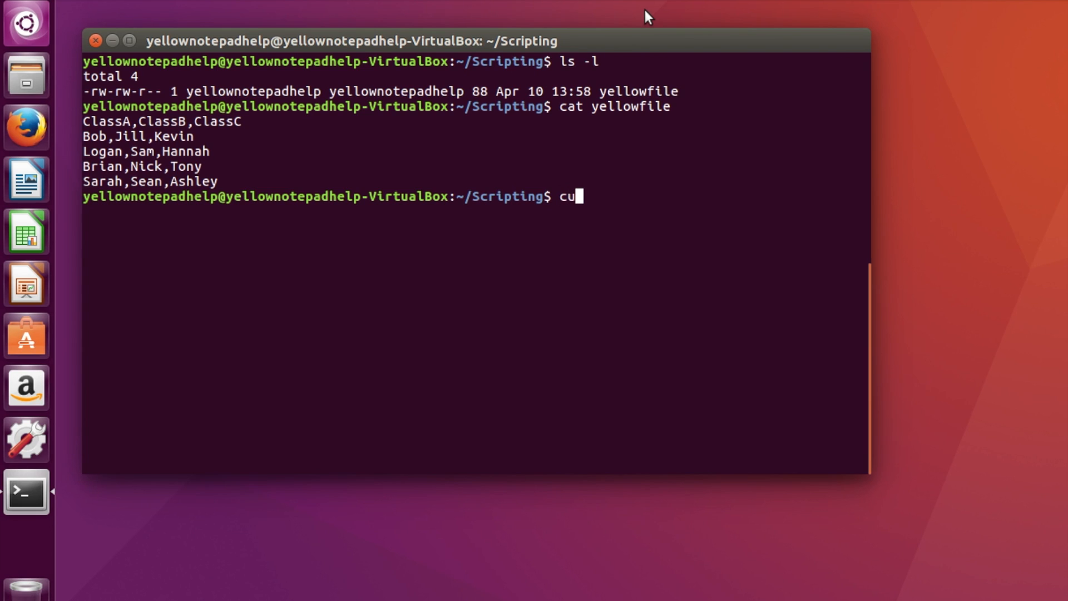
{"action": "type", "text": "t -"}
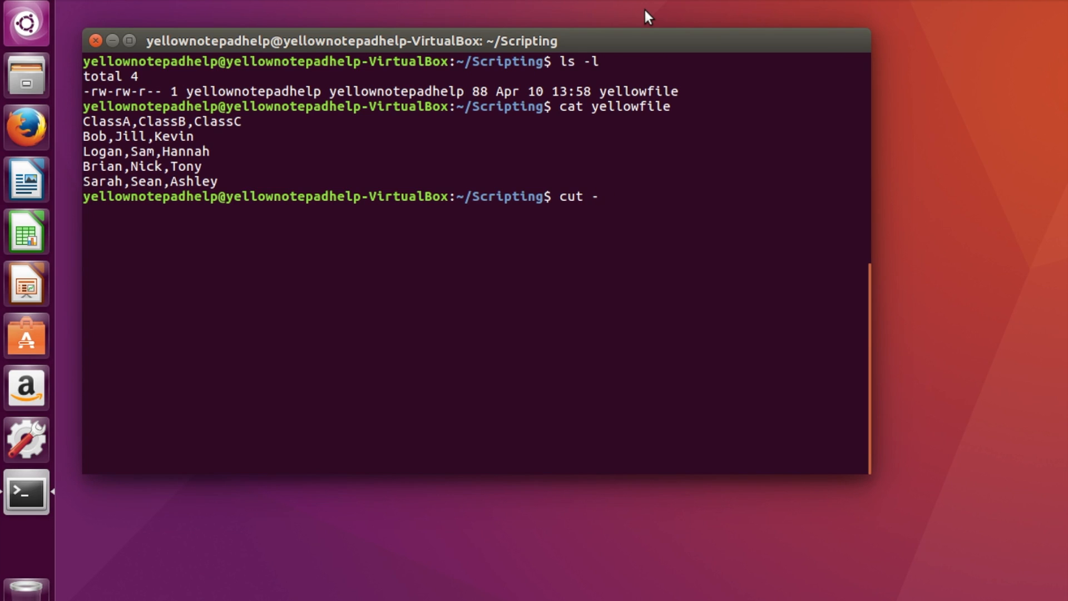
{"action": "type", "text": "c"}
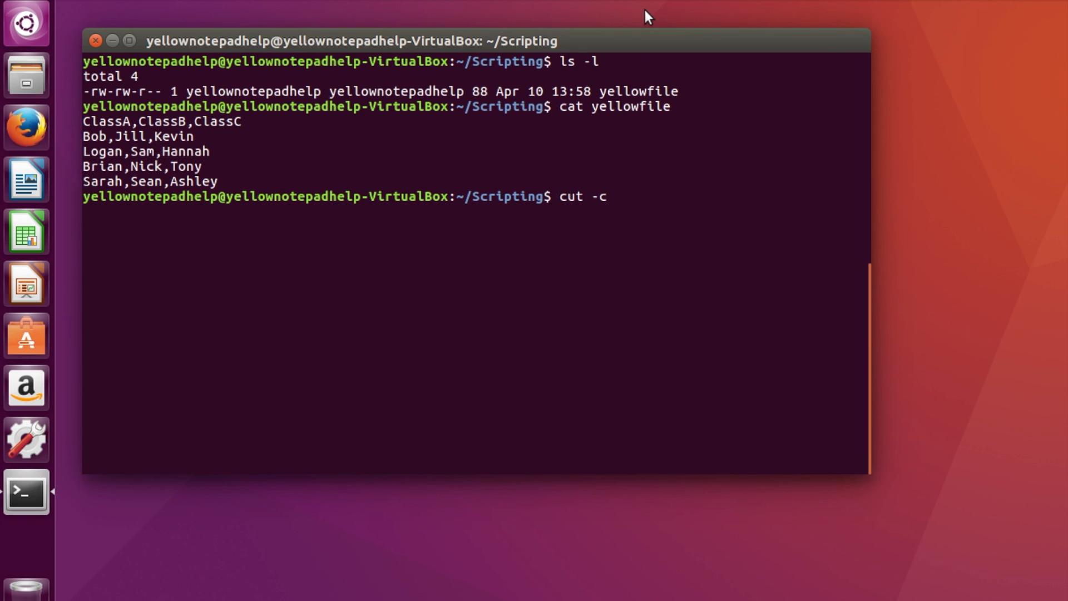
{"action": "type", "text": "1"}
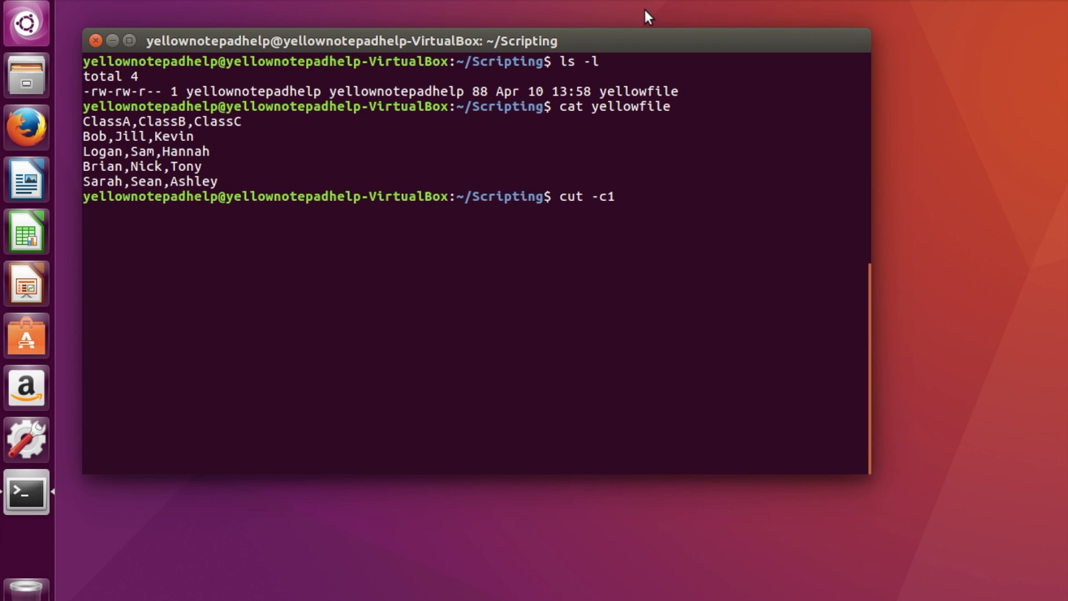
{"action": "key", "text": "Return"}
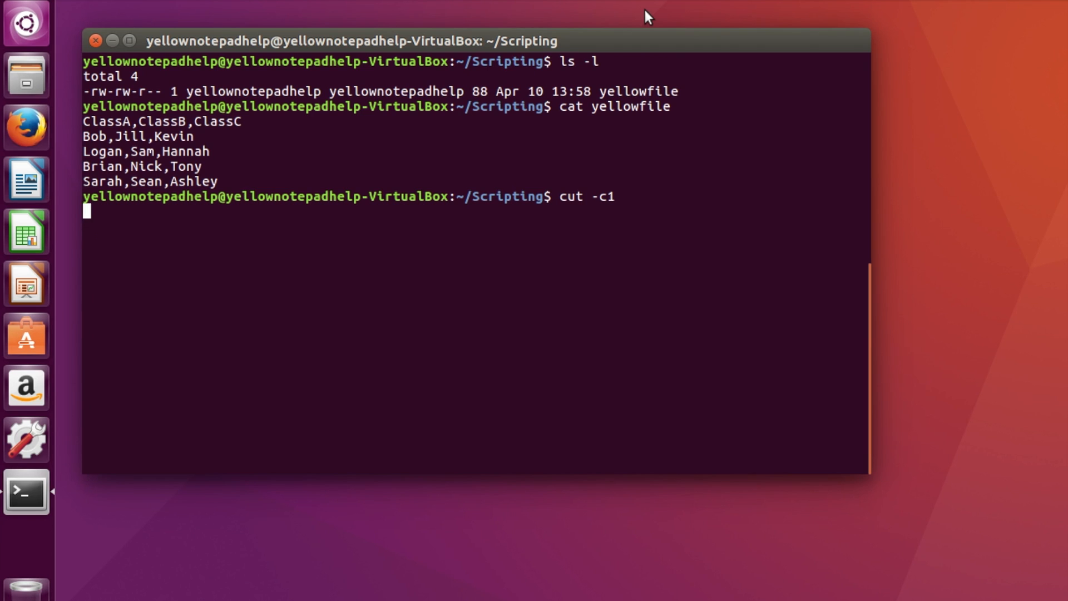
{"action": "key", "text": "ctrl+c"}
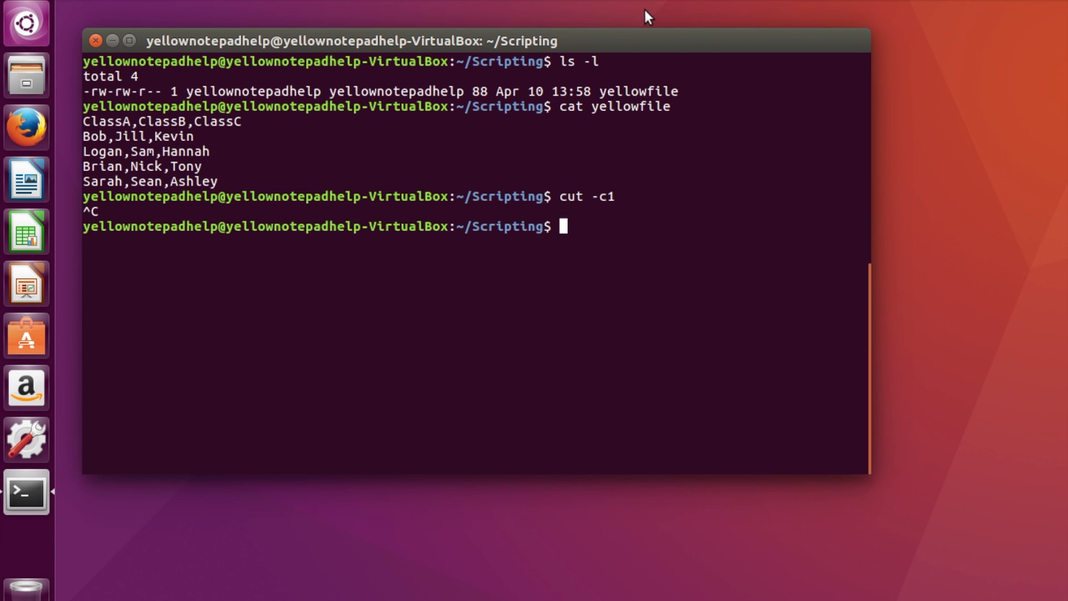
{"action": "type", "text": "cut -c1"}
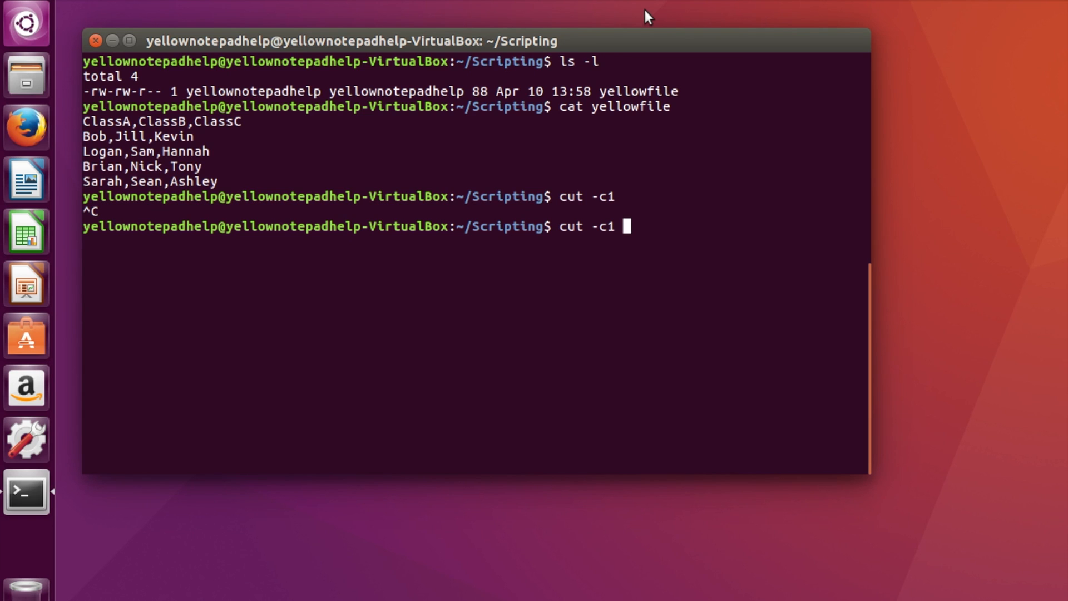
{"action": "type", "text": "yellowfile"}
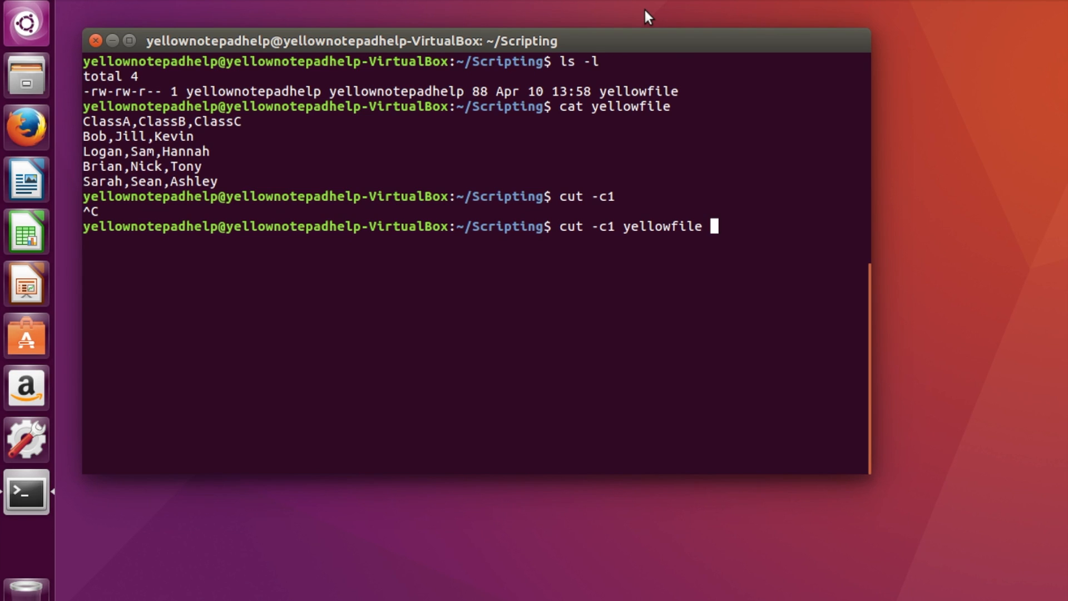
{"action": "key", "text": "Return"}
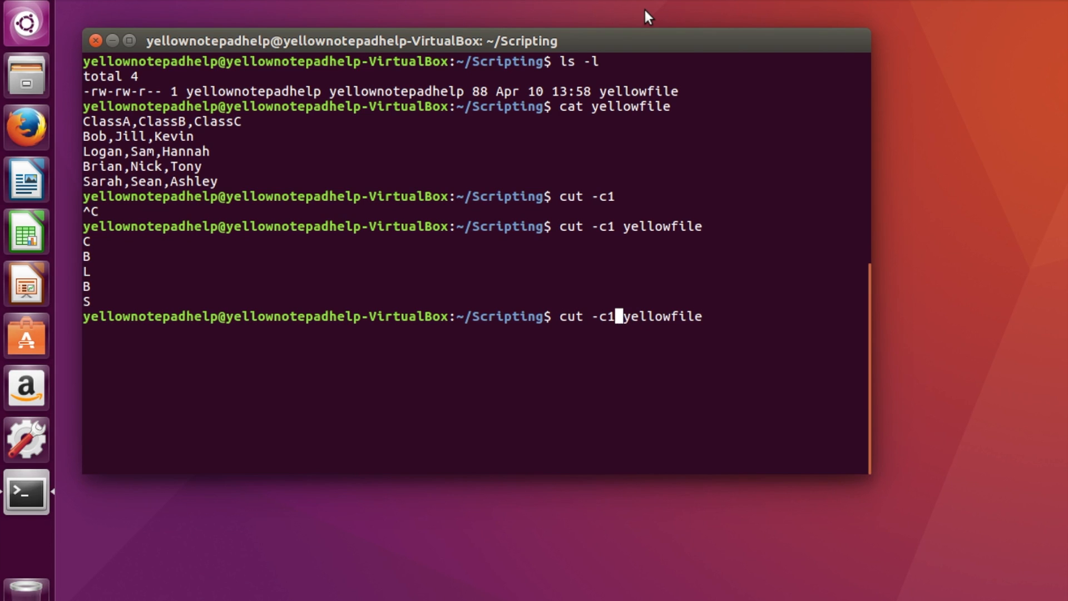
Print the first five characters of every line with cut -c1-5 yellowfile (Class, Bob,J, Logan…)
{"action": "type", "text": "-5"}
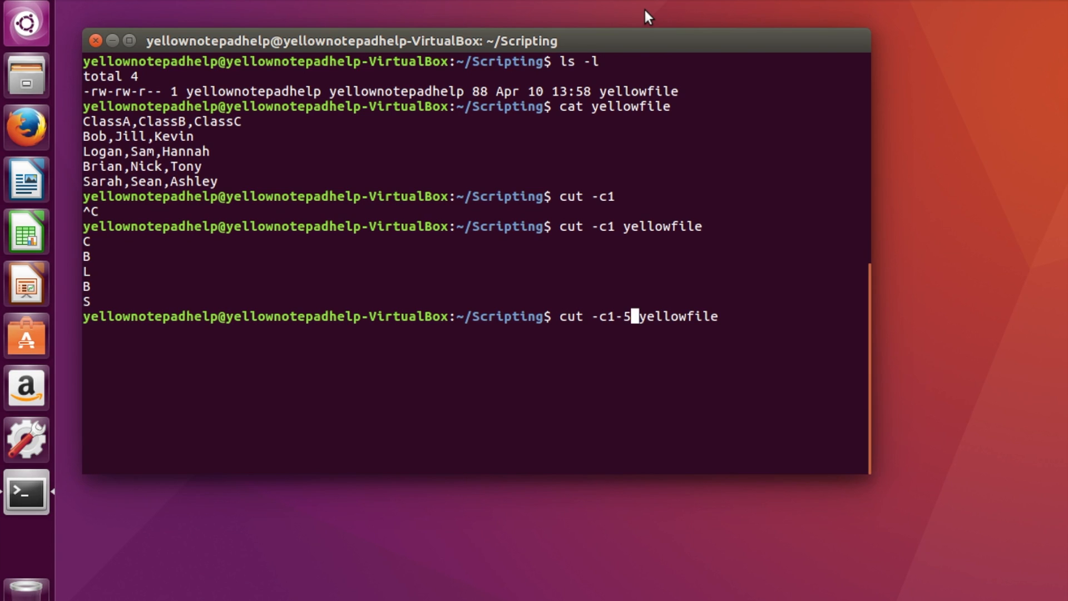
{"action": "key", "text": "Return"}
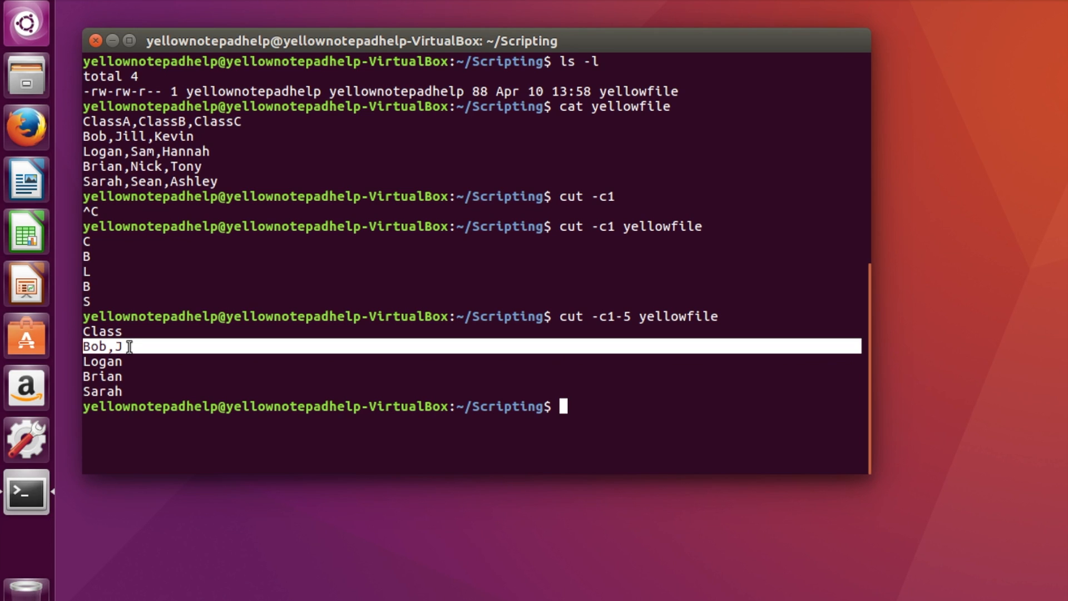
{"action": "left_click", "coordinate": [168, 346]}
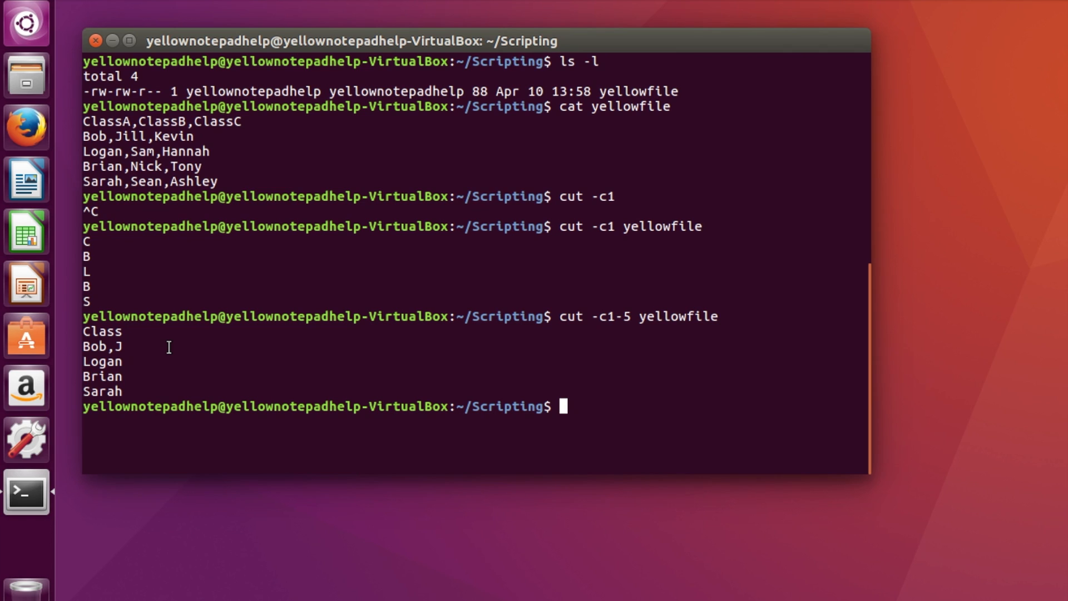
{"action": "type", "text": "clea"}
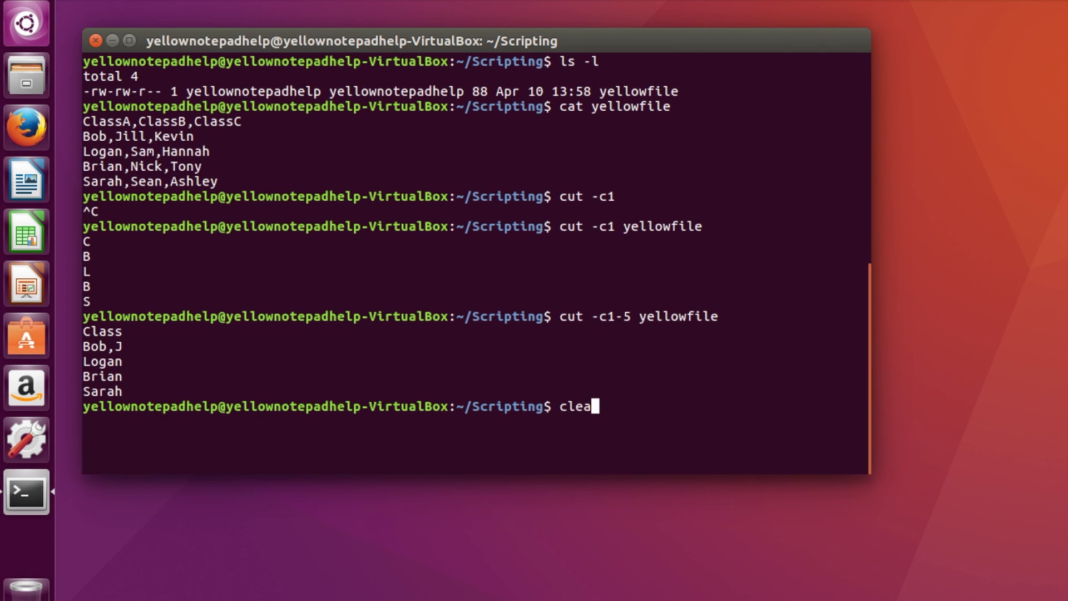
Clear the screen and print the first comma-delimited field of yellowfile with cut -d ',' -f1
{"action": "key", "text": "Return"}
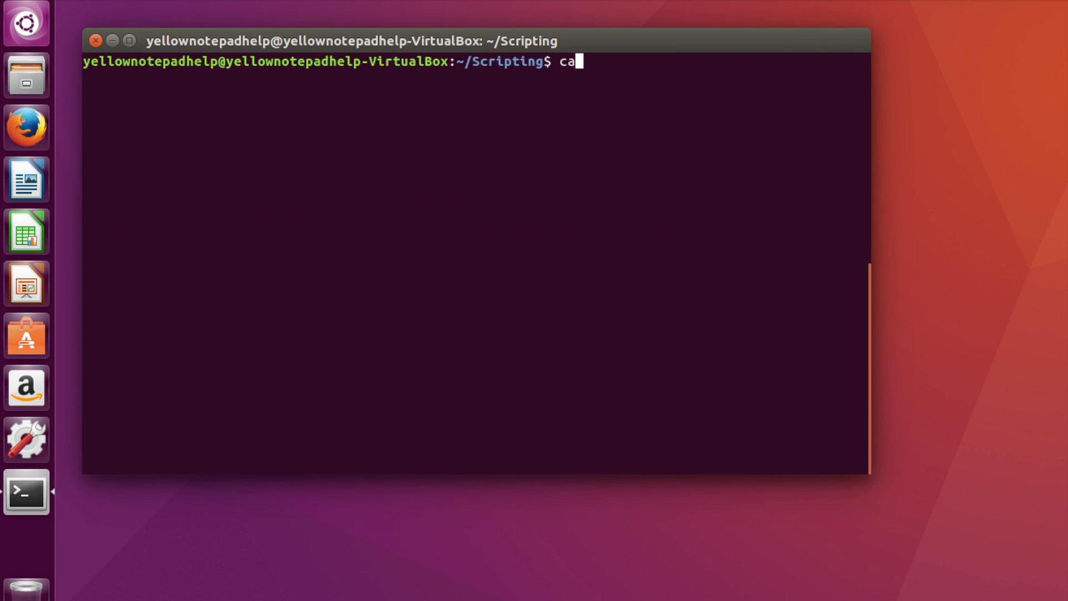
{"action": "type", "text": "t yellowfile"}
{"action": "key", "text": "Return"}
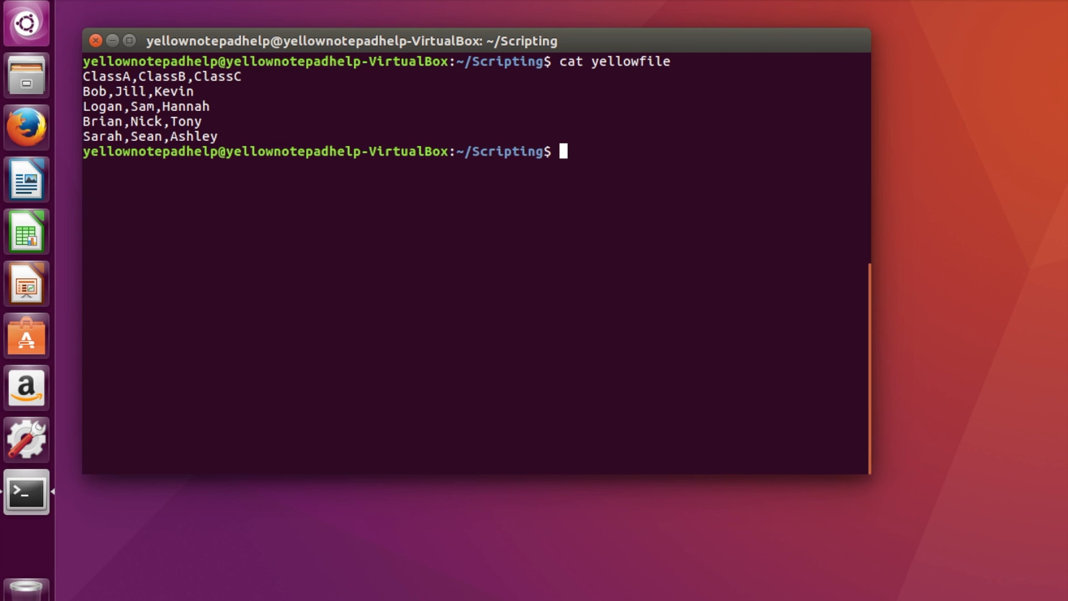
{"action": "type", "text": "cut"}
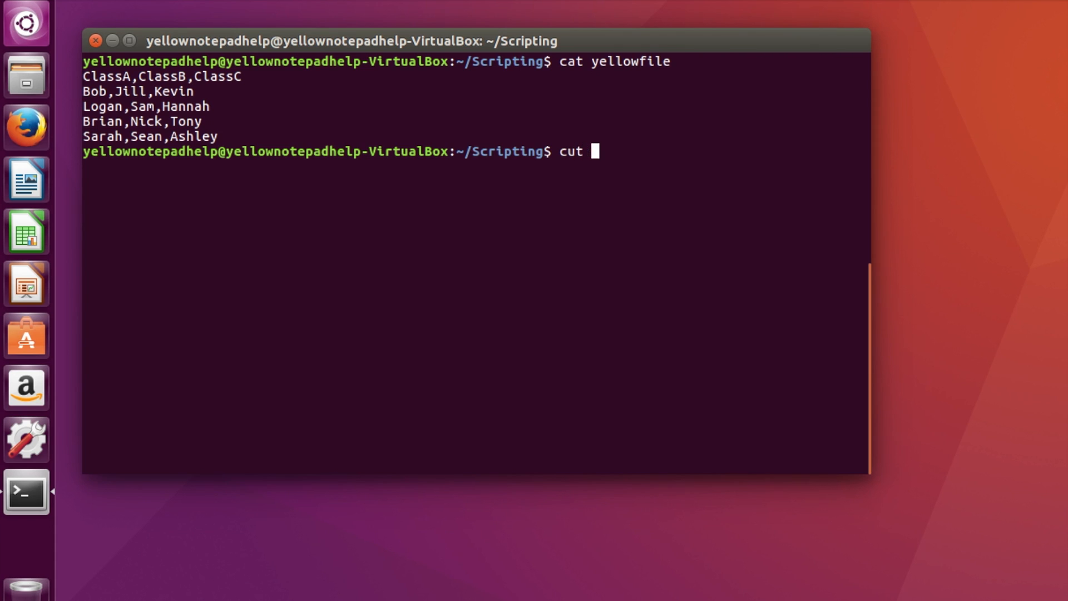
{"action": "type", "text": "-d"}
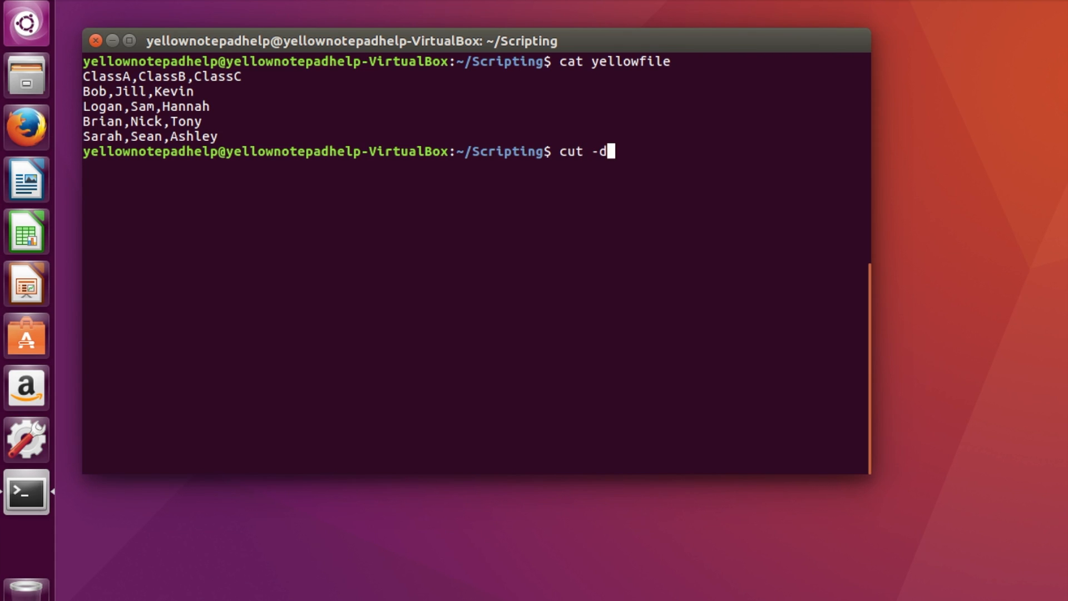
{"action": "type", "text": "\" '\""}
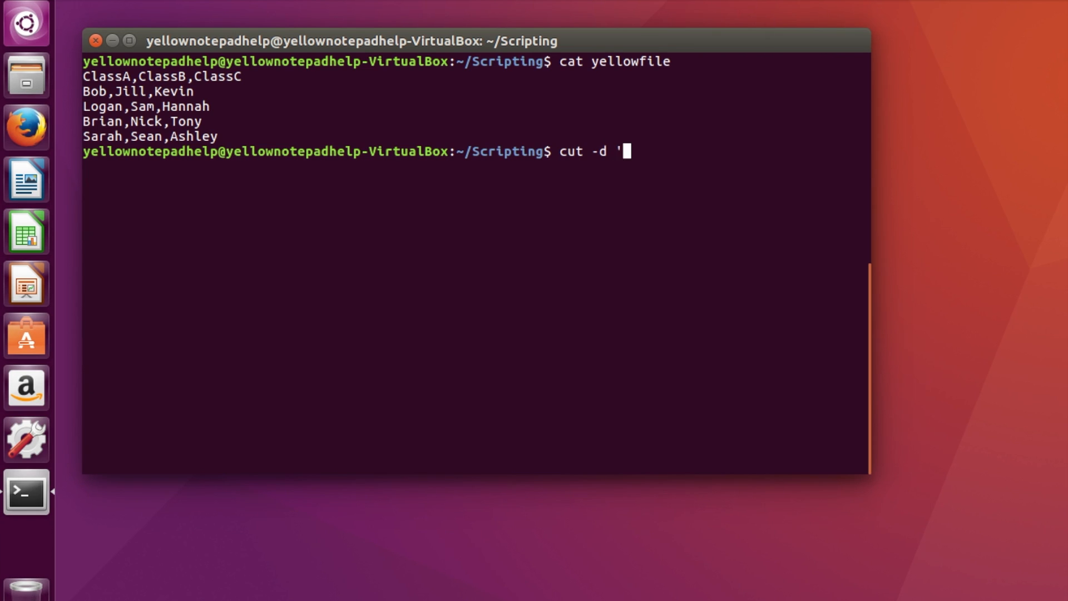
{"action": "type", "text": ",'"}
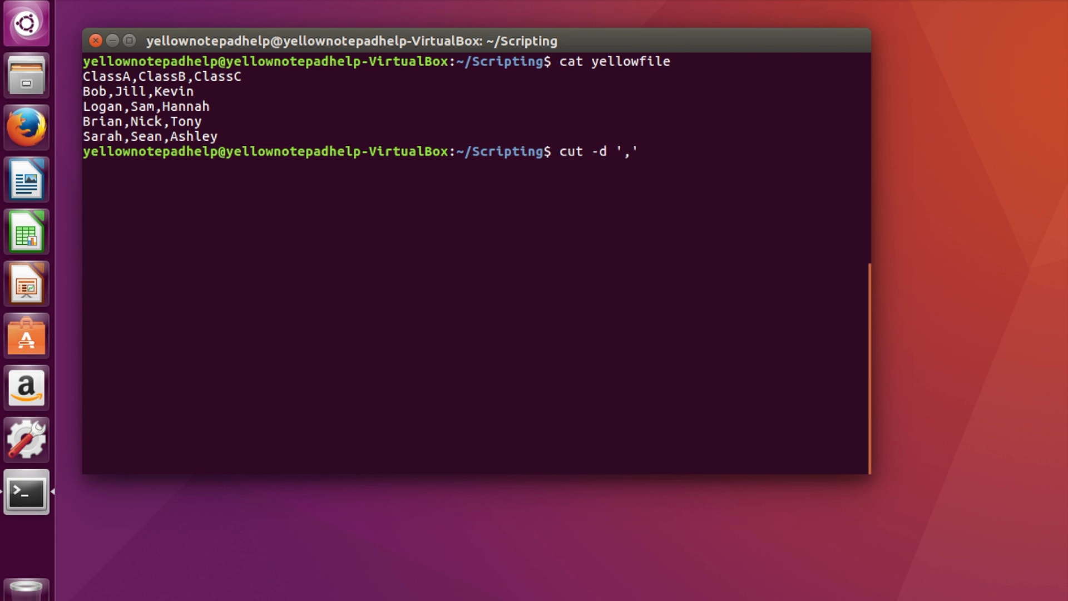
{"action": "type", "text": "-f"}
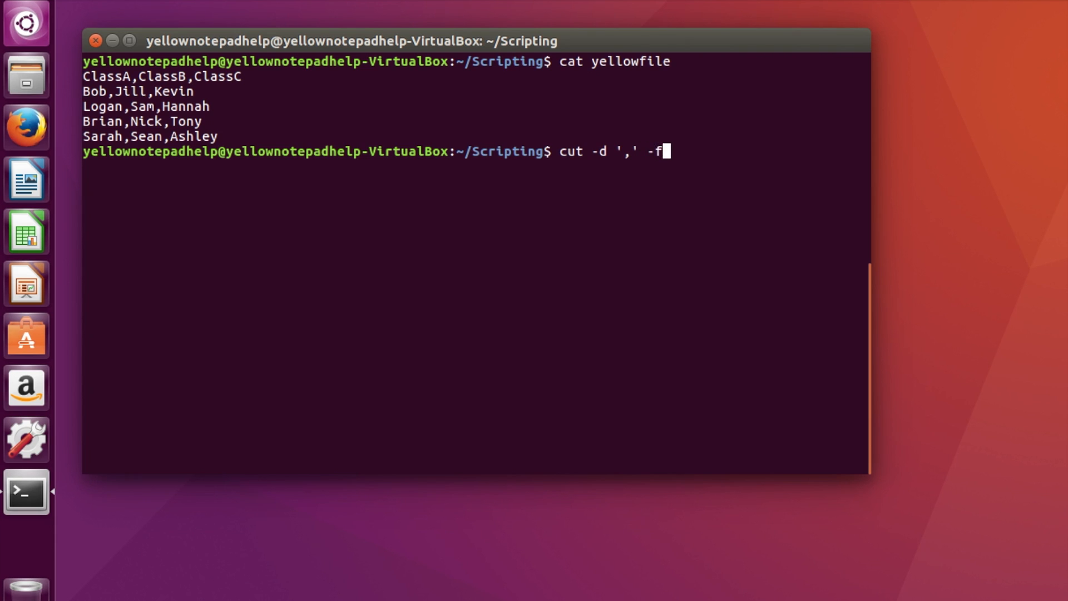
{"action": "type", "text": "1"}
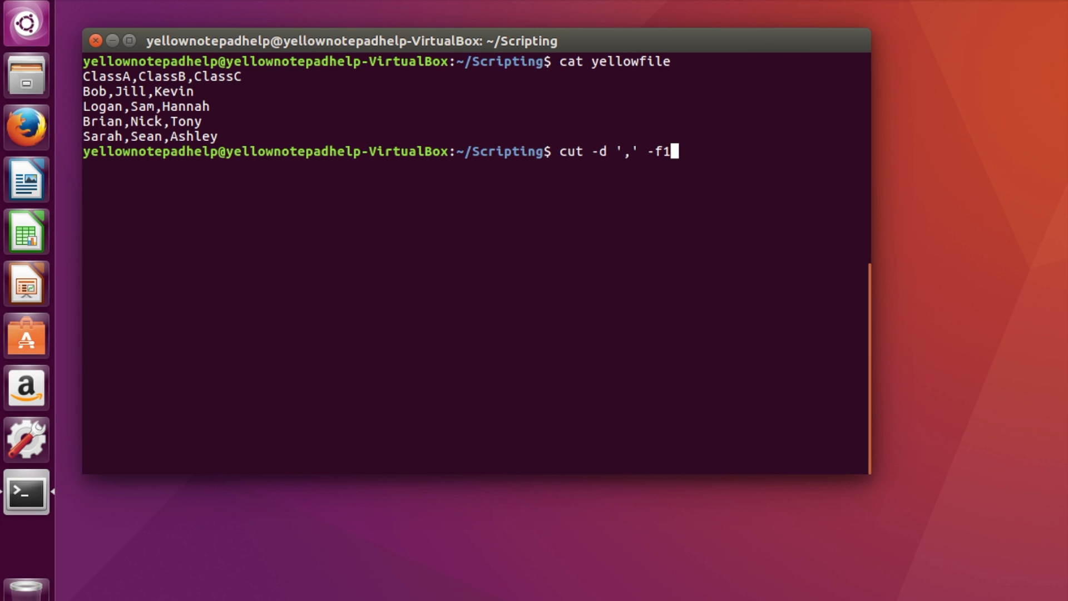
{"action": "key", "text": "Return"}
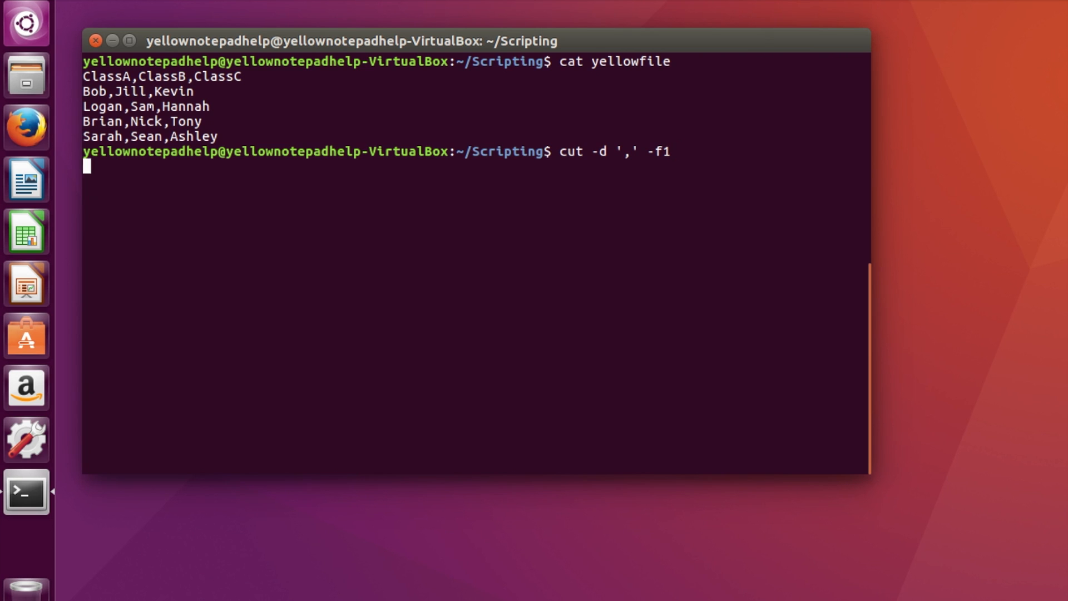
{"action": "key", "text": "ctrl+c"}
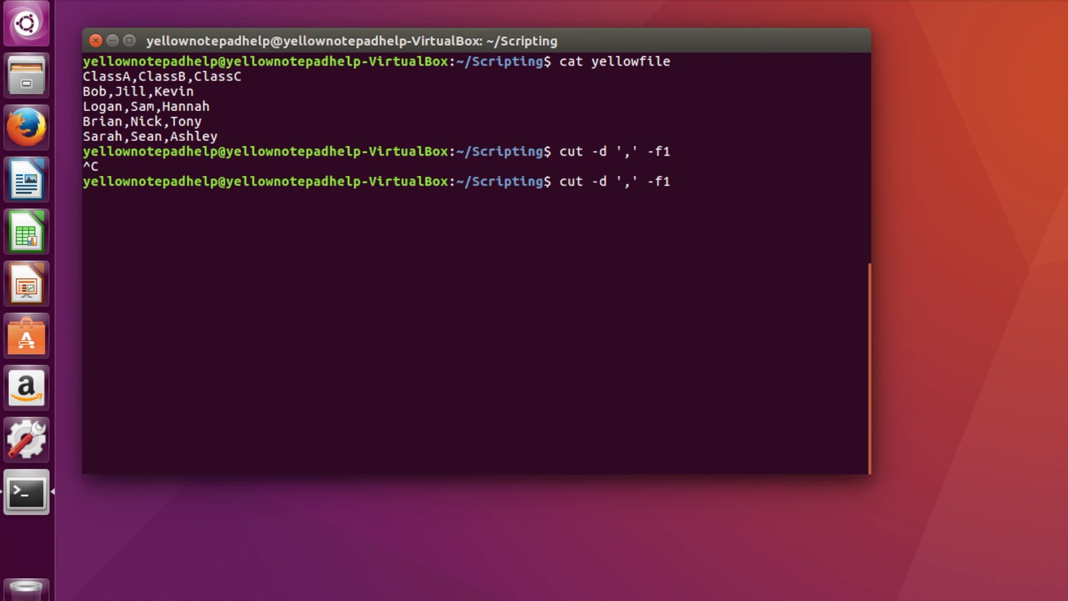
{"action": "type", "text": "yellowfile"}
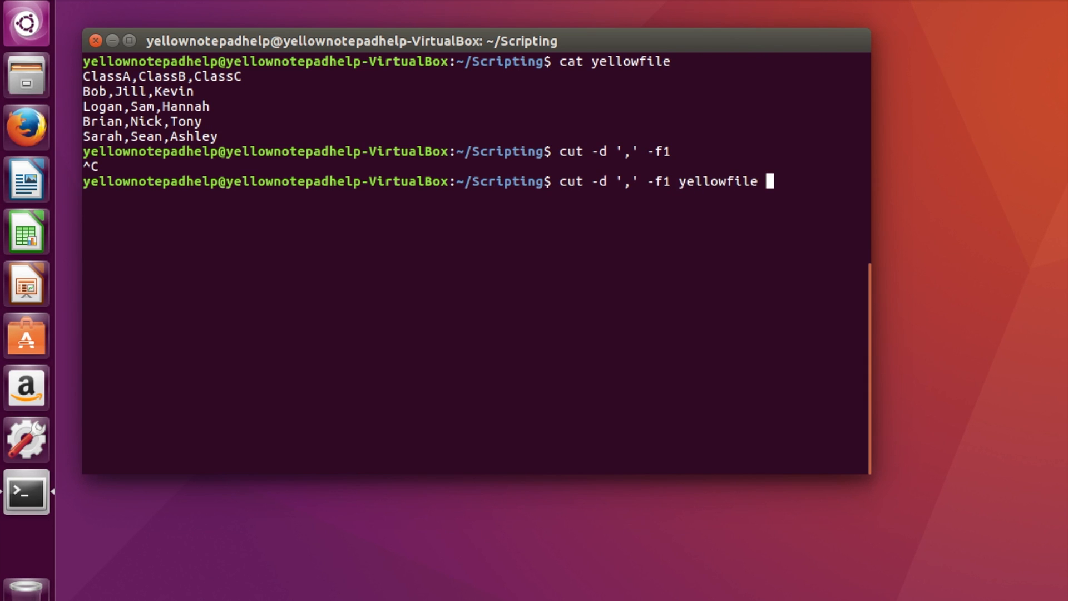
{"action": "key", "text": "Return"}
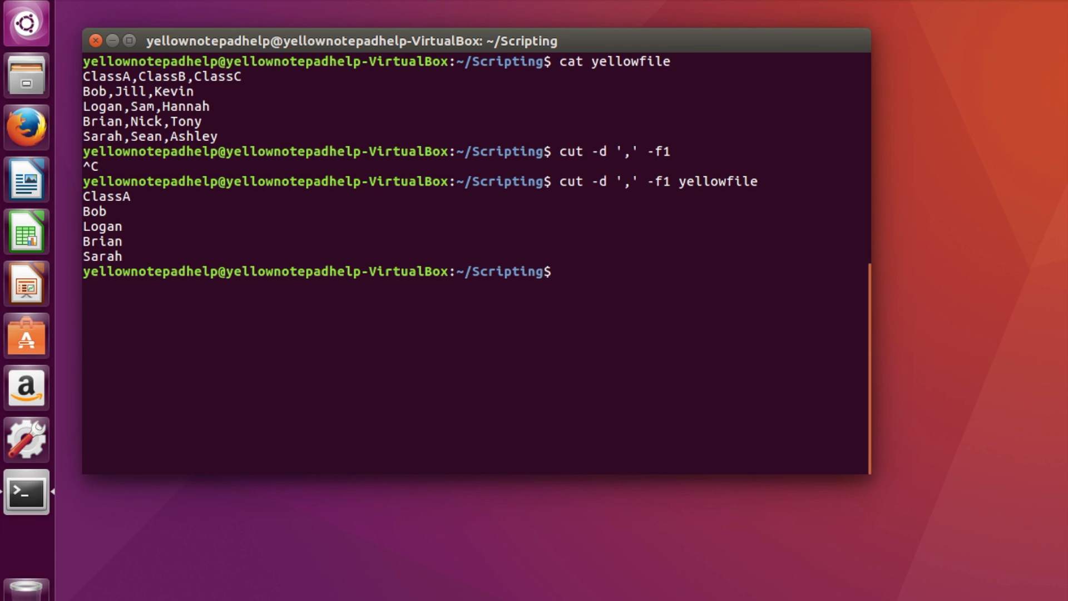
Recall the command and print fields 2 through 3 of yellowfile with -f2-3
{"action": "key", "text": "Up"}
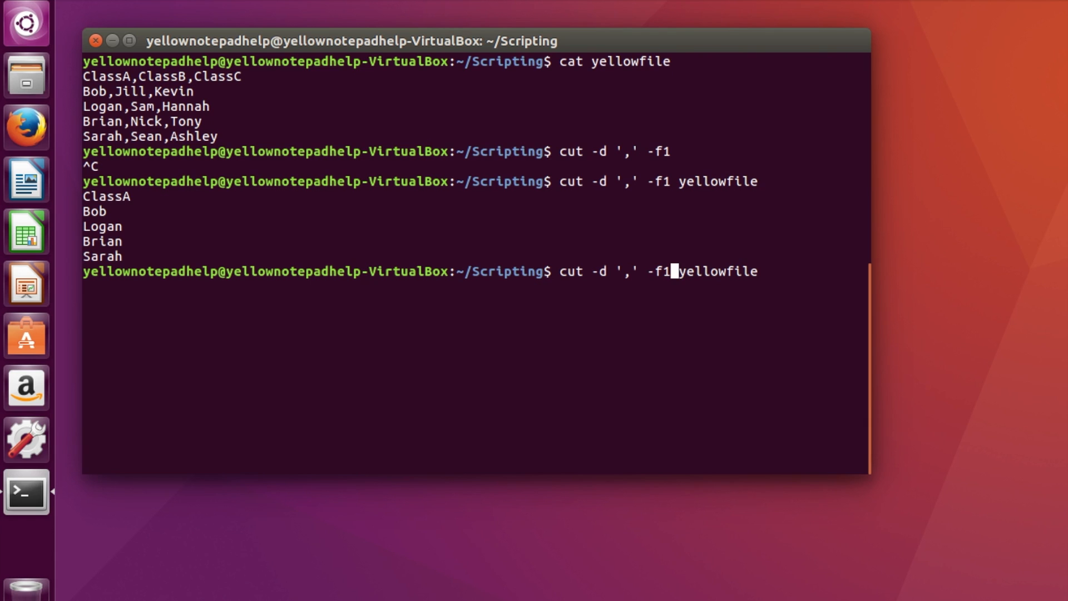
{"action": "key", "text": "BackSpace"}
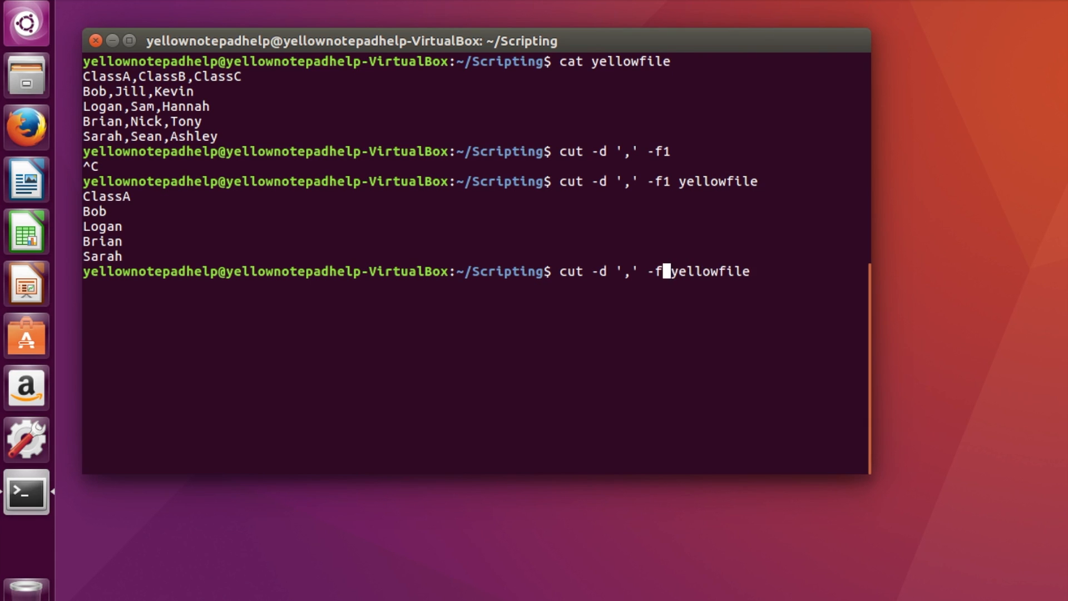
{"action": "type", "text": "2-"}
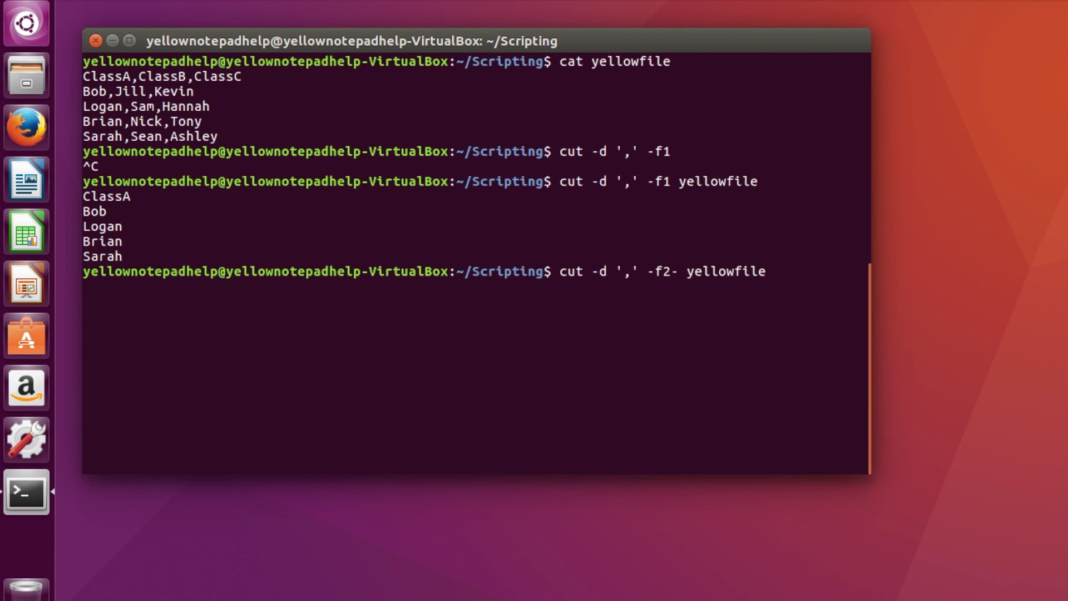
{"action": "type", "text": "3"}
{"action": "key", "text": "Return"}
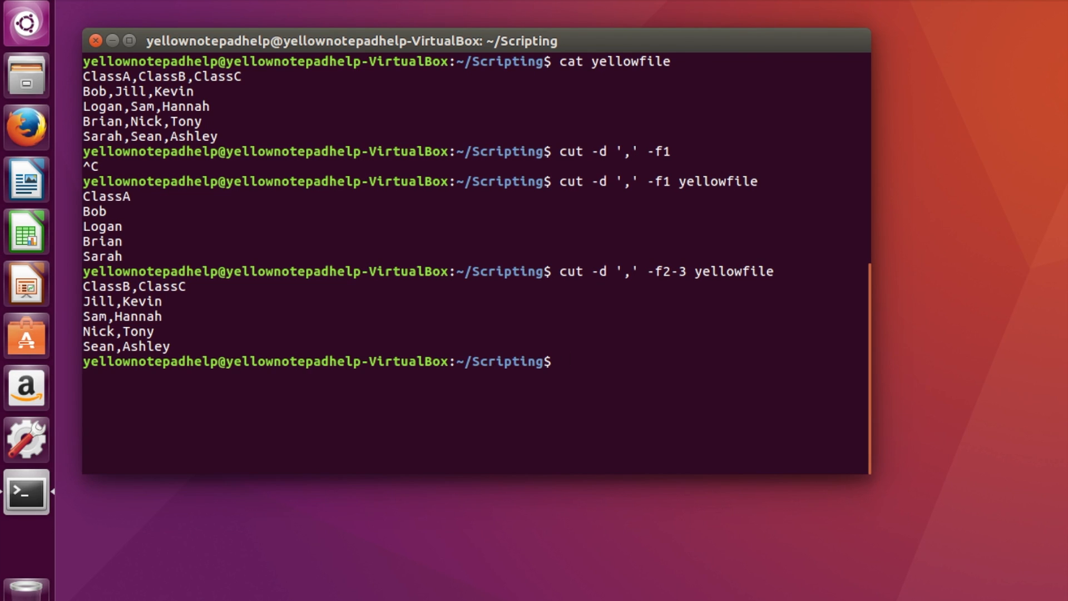
{"action": "type", "text": "man"}
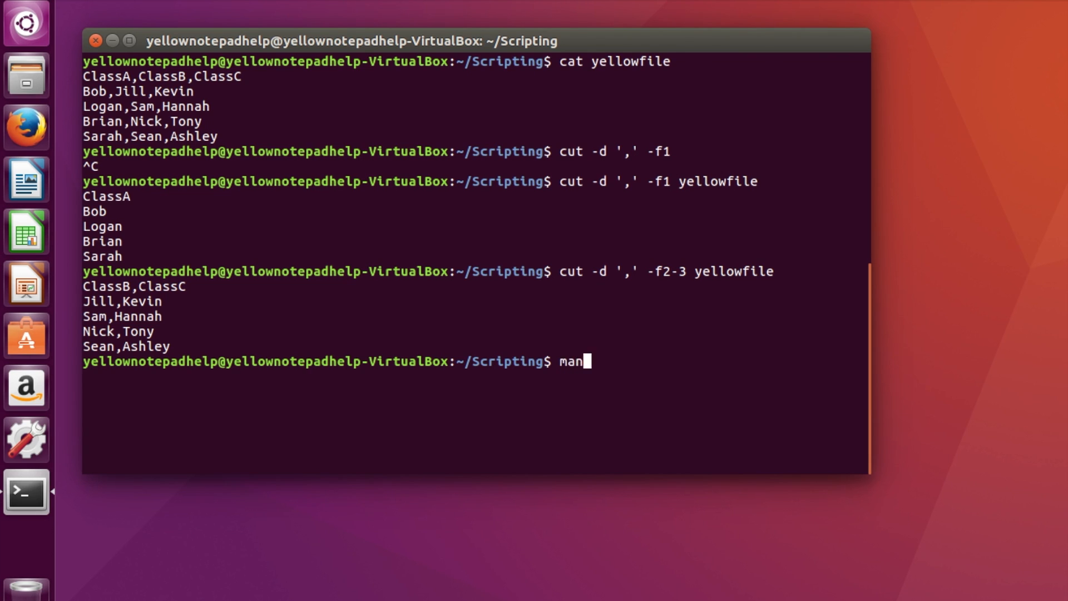
{"action": "key", "text": "Return"}
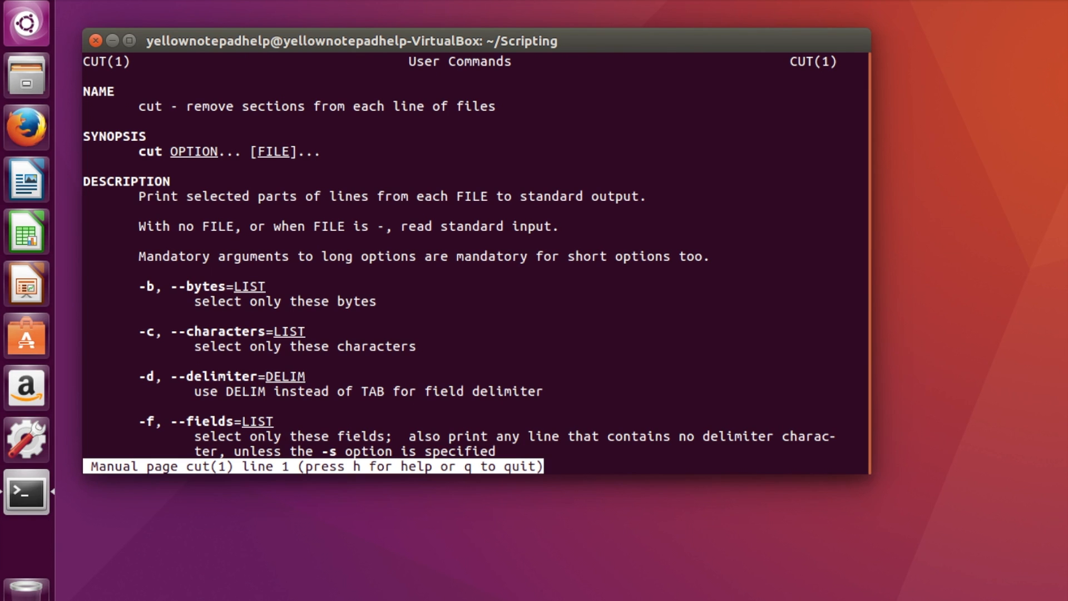
{"action": "scroll", "scroll_direction": "down", "scroll_amount": 3}
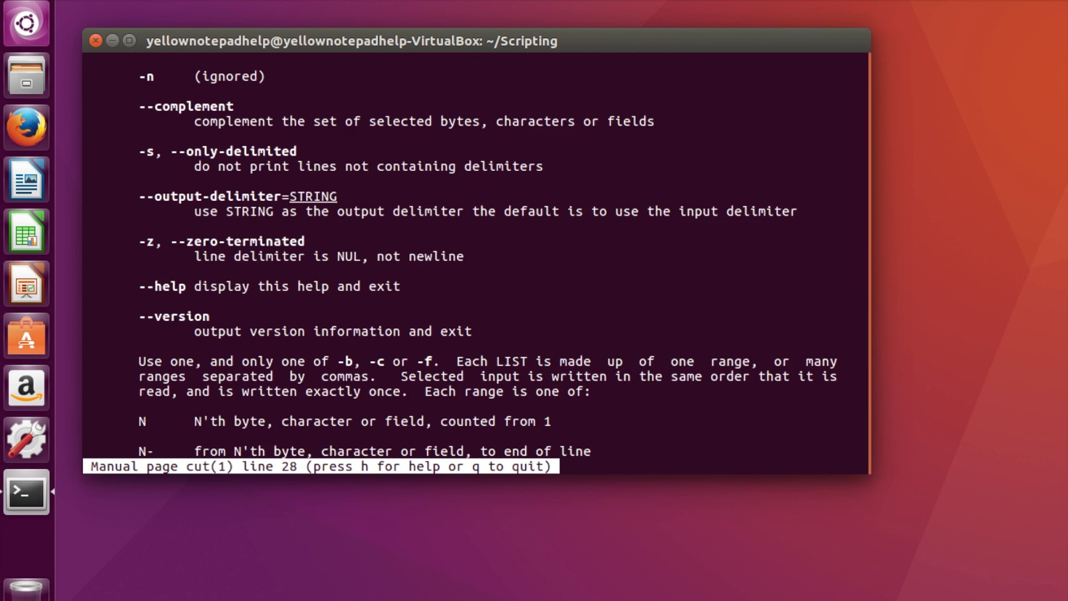
{"action": "key", "text": "q"}
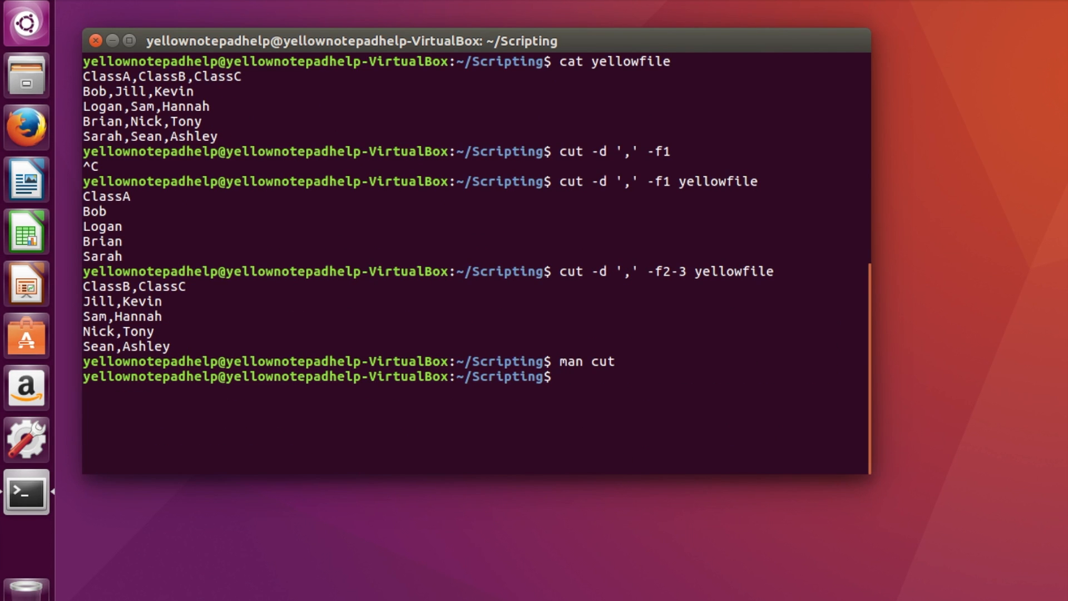